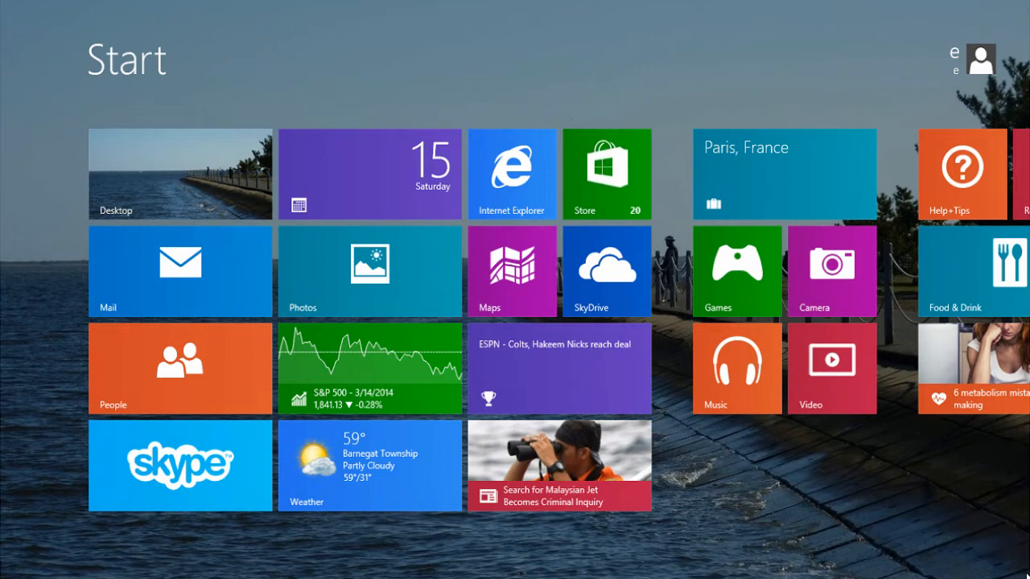
{"action": "mouse_move", "coordinate": [1021, 568]}
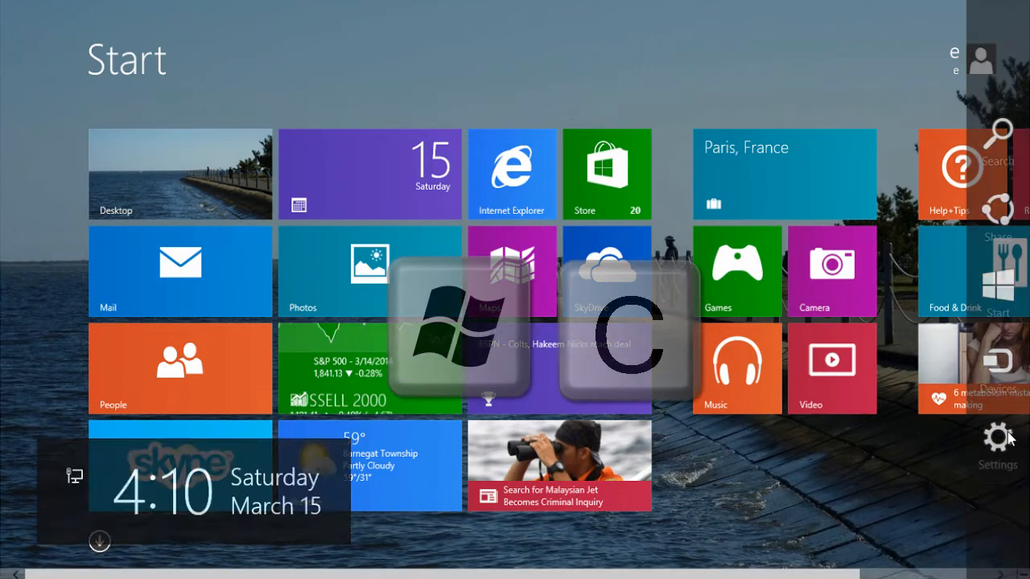
Step: Open PC settings from the Start screen through the Settings charm
{"action": "left_click", "coordinate": [997, 447]}
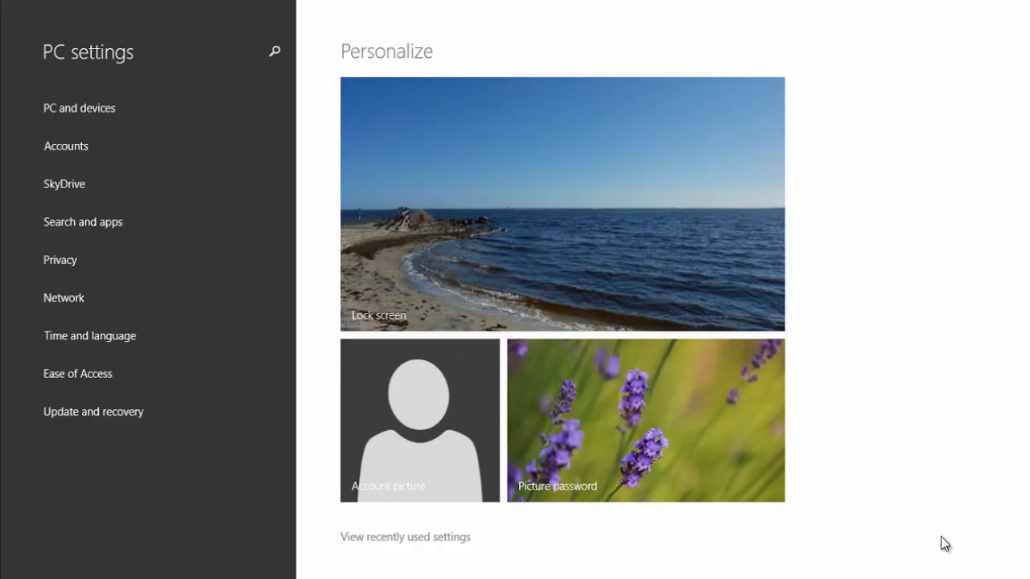
{"action": "mouse_move", "coordinate": [201, 231]}
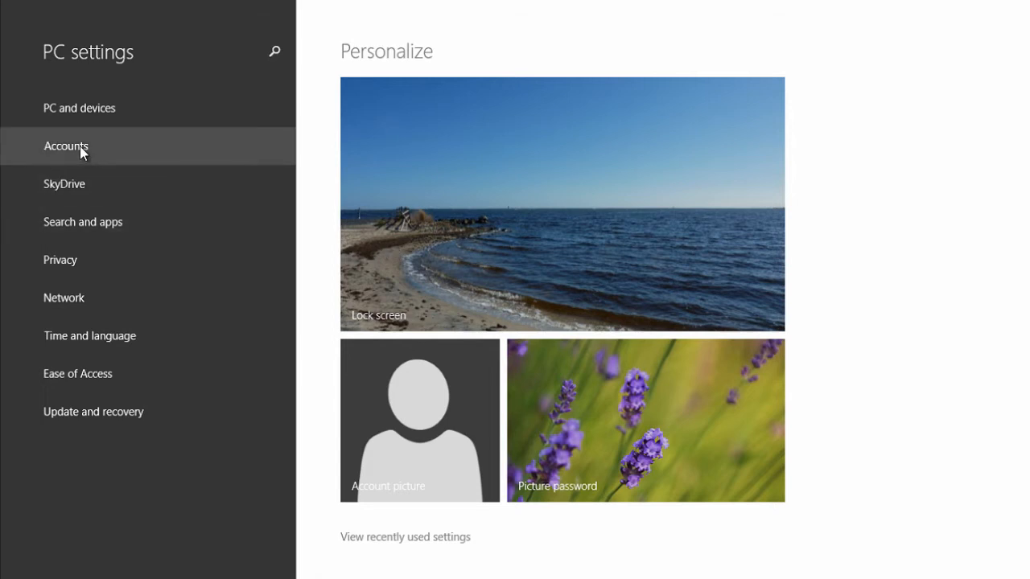
Step: Switch PC settings to the Accounts page showing the connected Microsoft account
{"action": "left_click", "coordinate": [66, 145]}
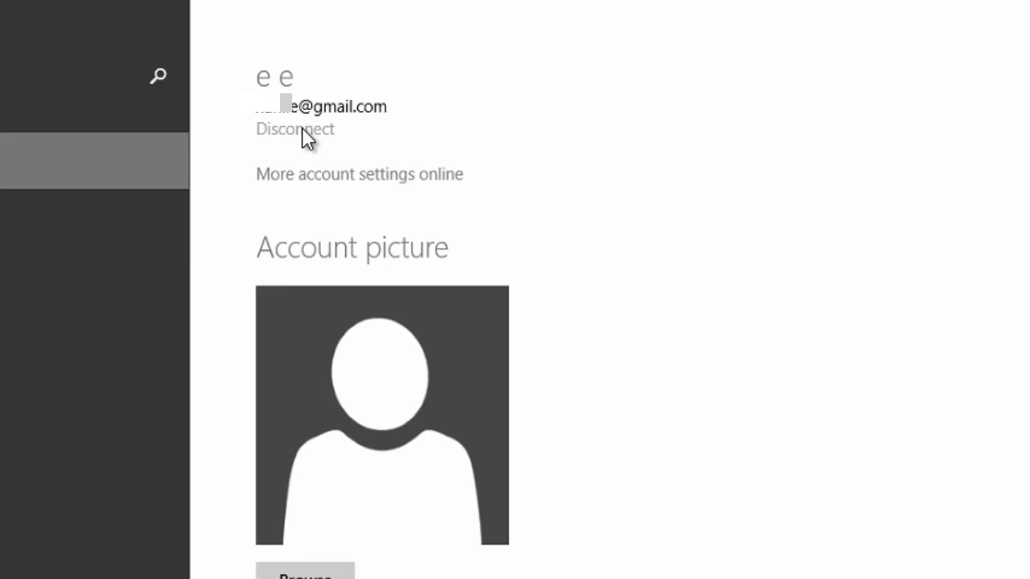
{"action": "mouse_move", "coordinate": [684, 290]}
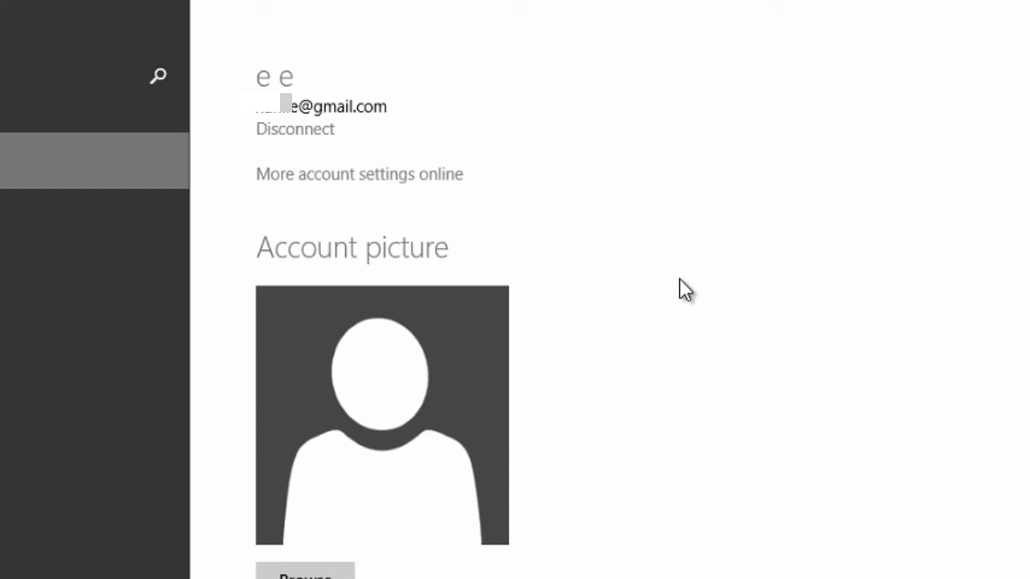
{"action": "mouse_move", "coordinate": [673, 195]}
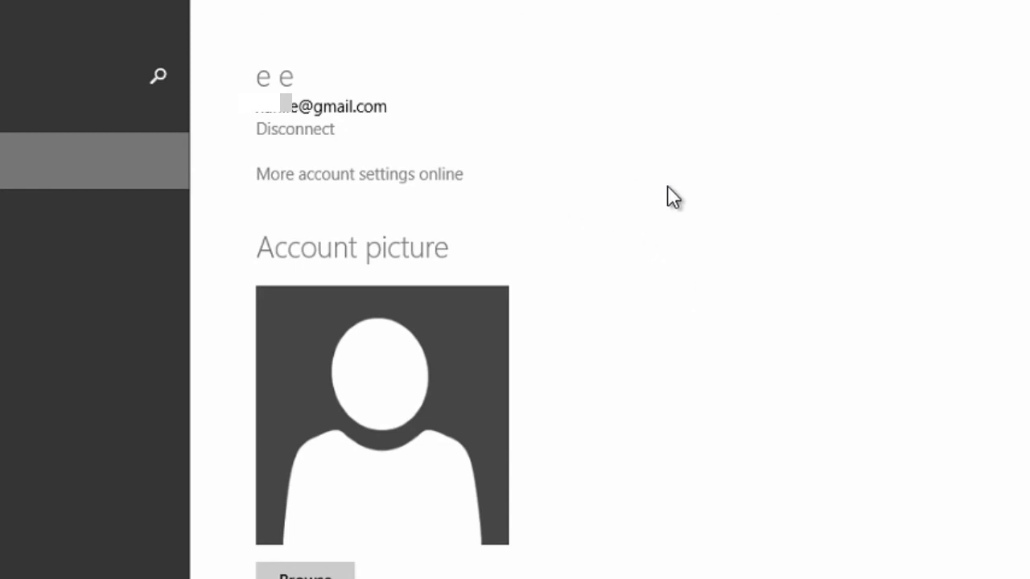
{"action": "mouse_move", "coordinate": [679, 177]}
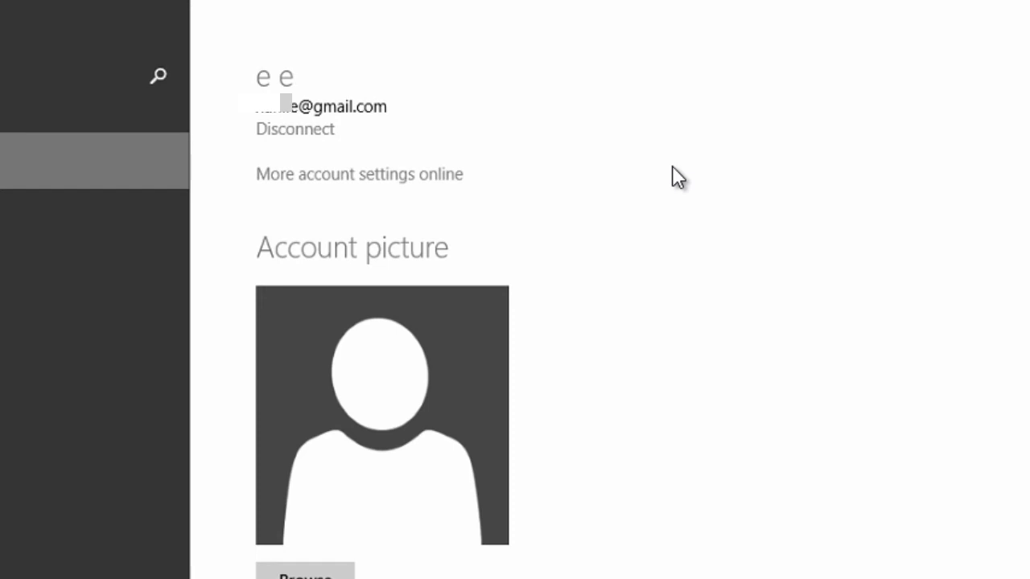